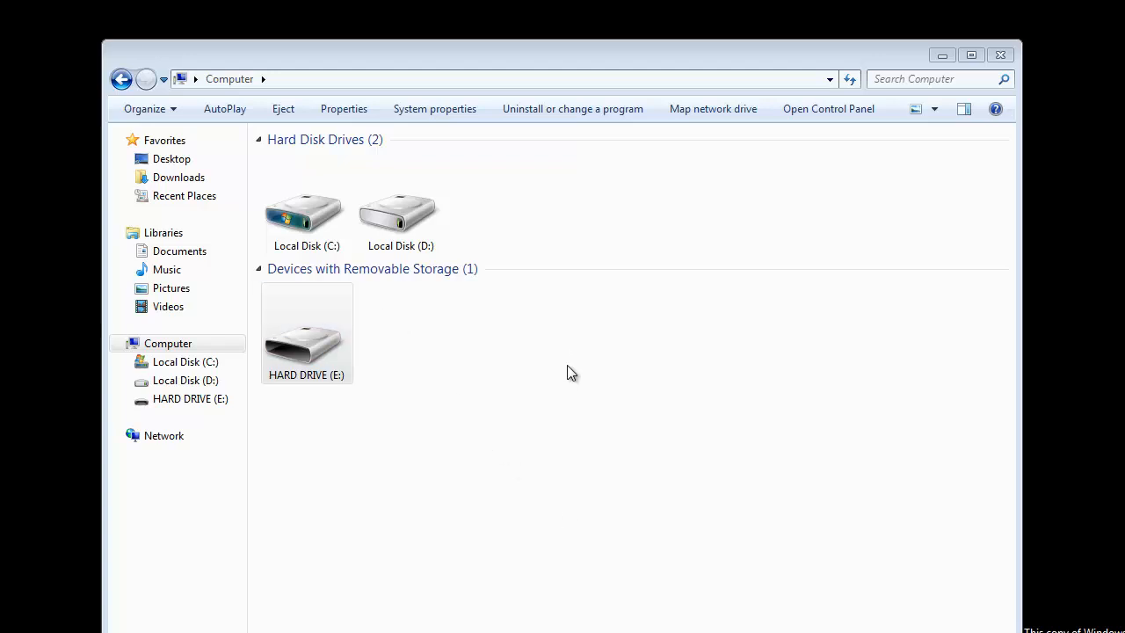
- Choose Recover Drives, then Partition Recovery to reach the Disk - 0 / Disk - 1 list
click(305, 338)
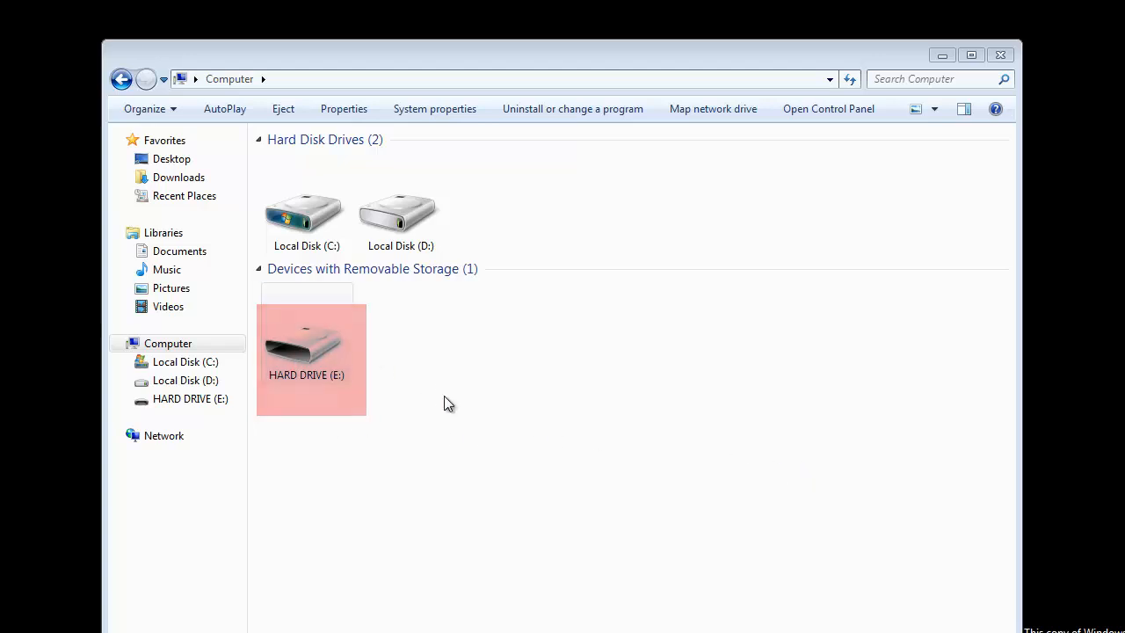
click(447, 423)
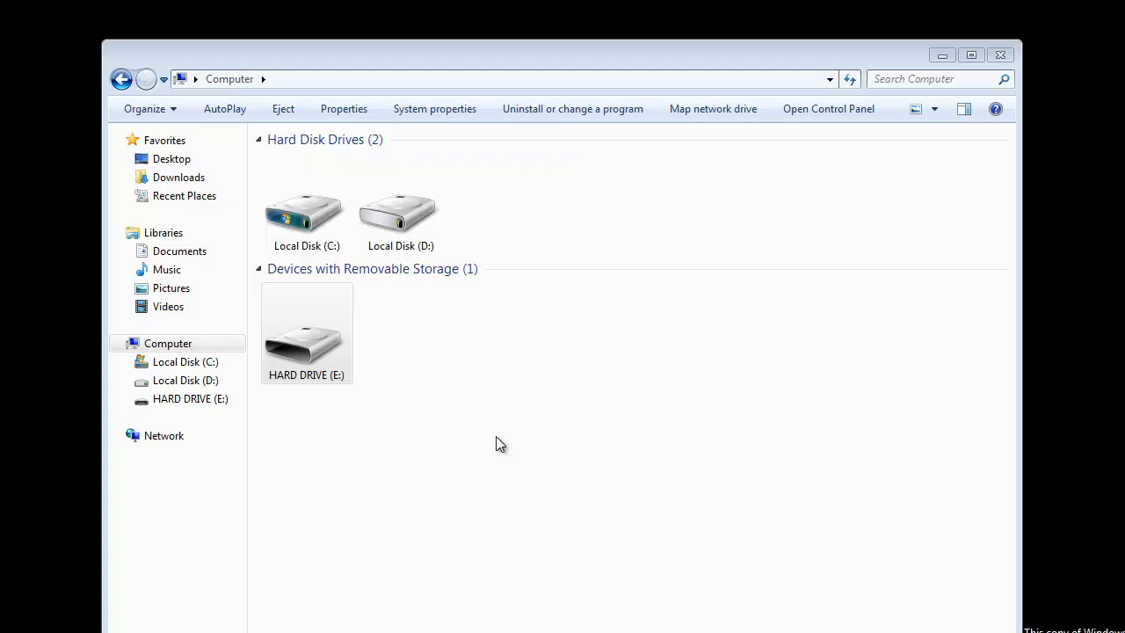
mouse_move(677, 444)
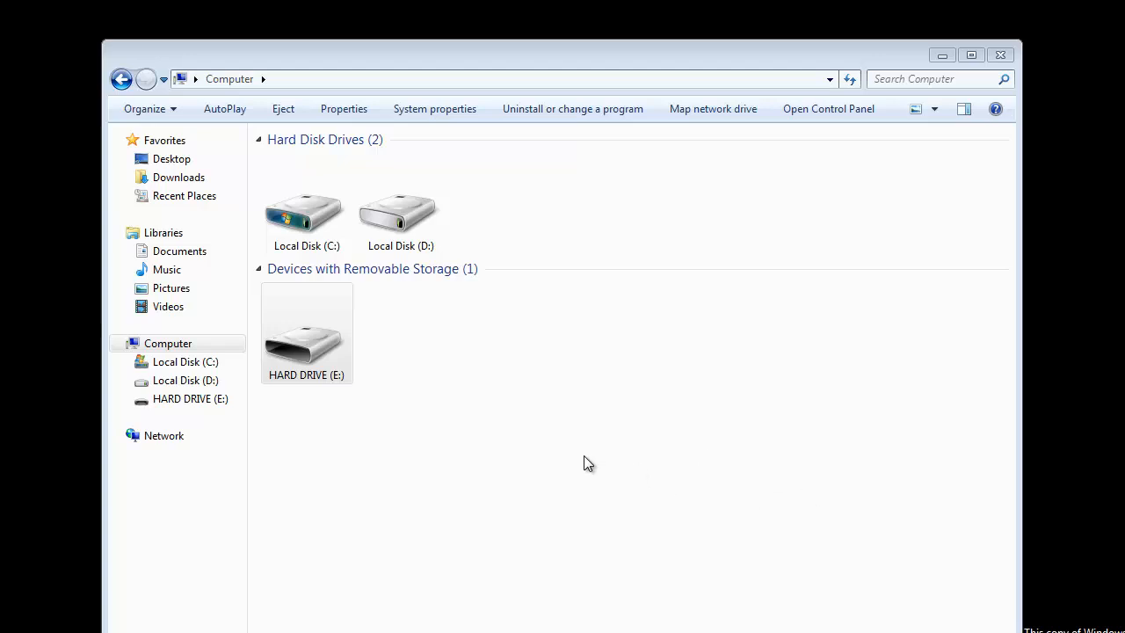
mouse_move(598, 475)
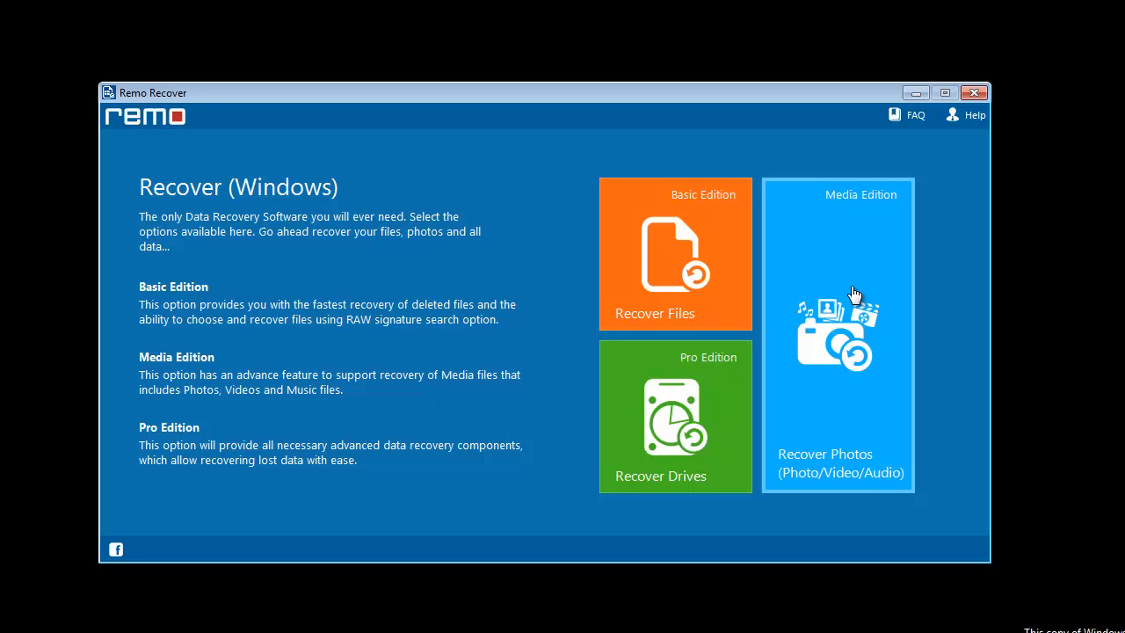
mouse_move(744, 416)
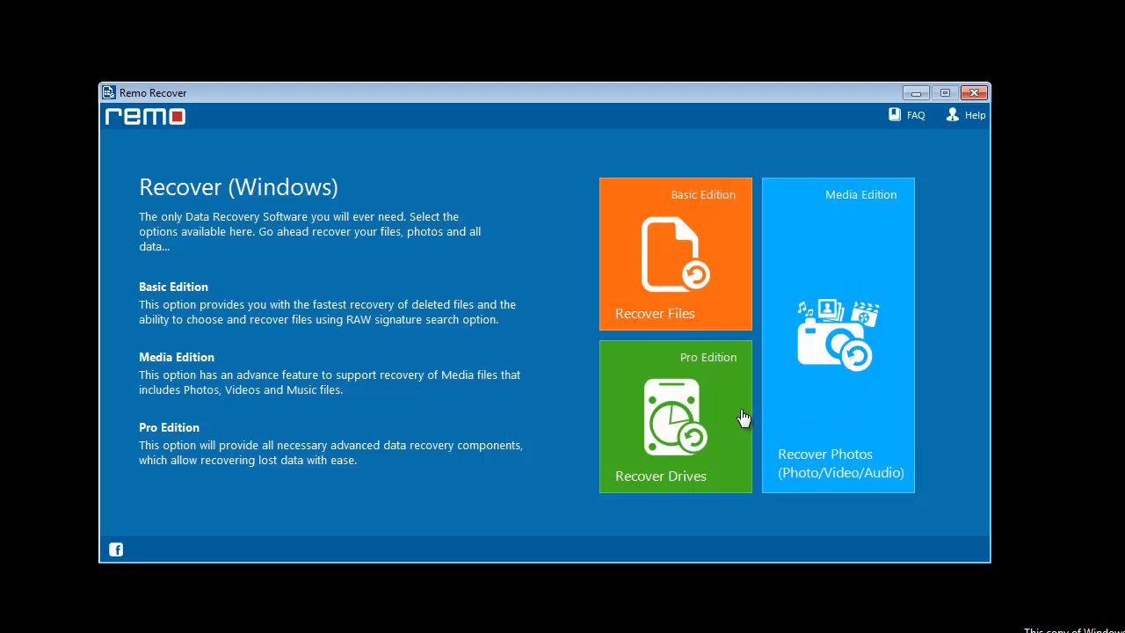
mouse_move(664, 408)
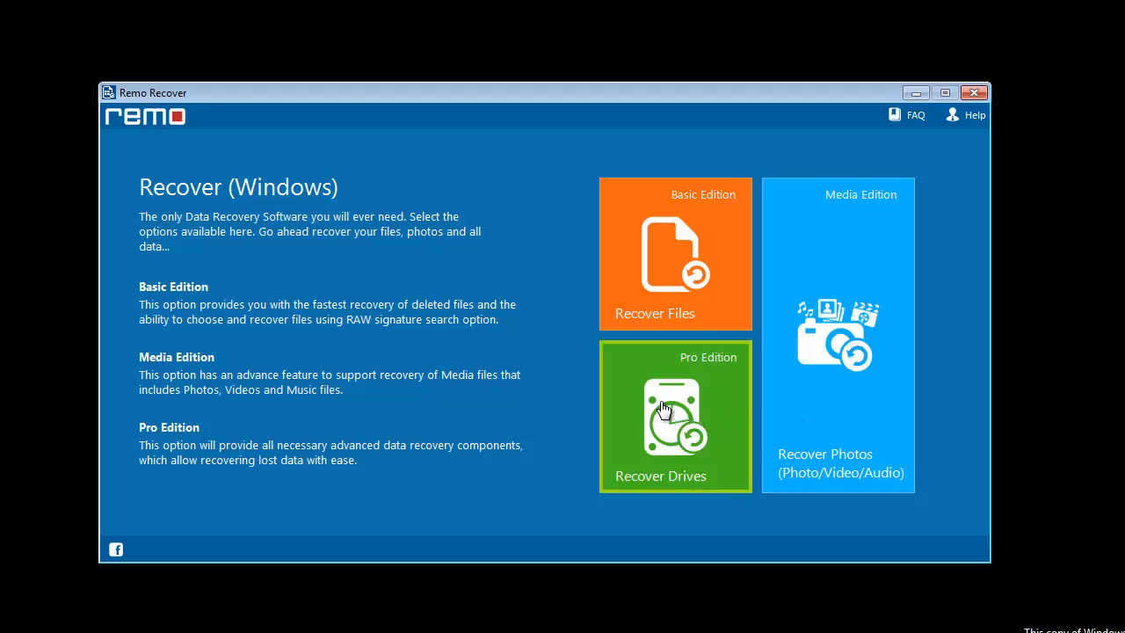
click(675, 416)
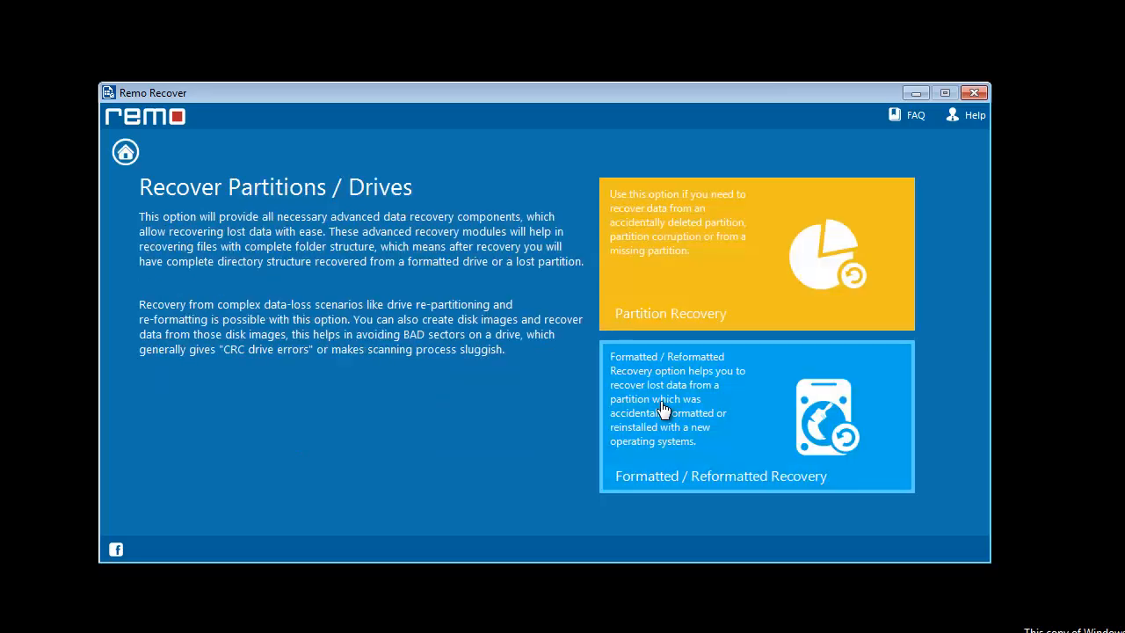
mouse_move(696, 341)
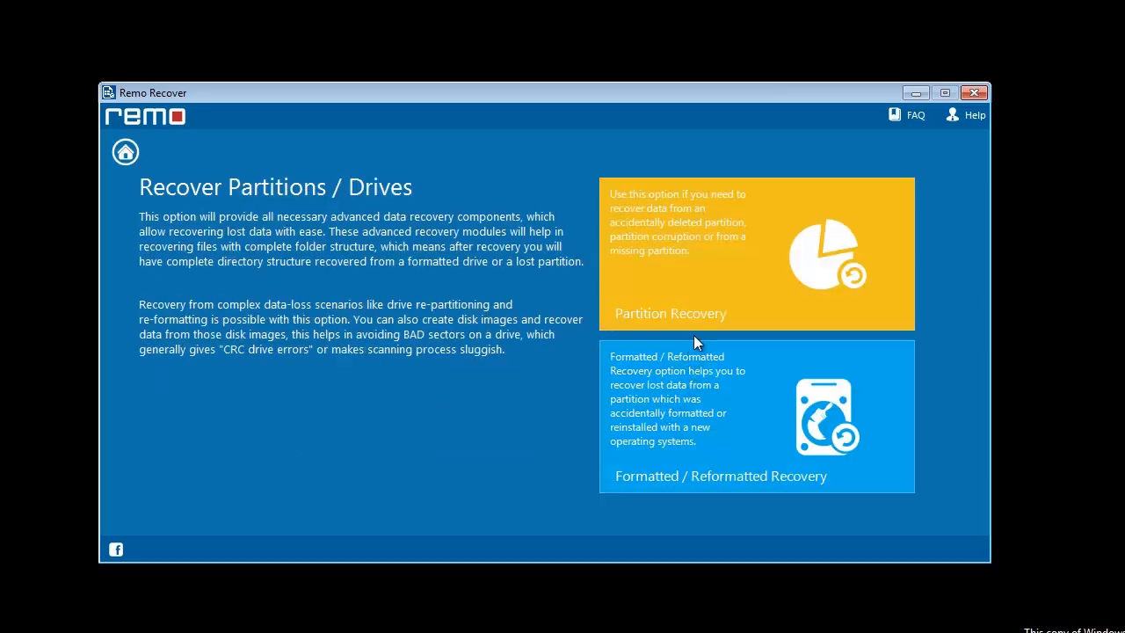
mouse_move(714, 288)
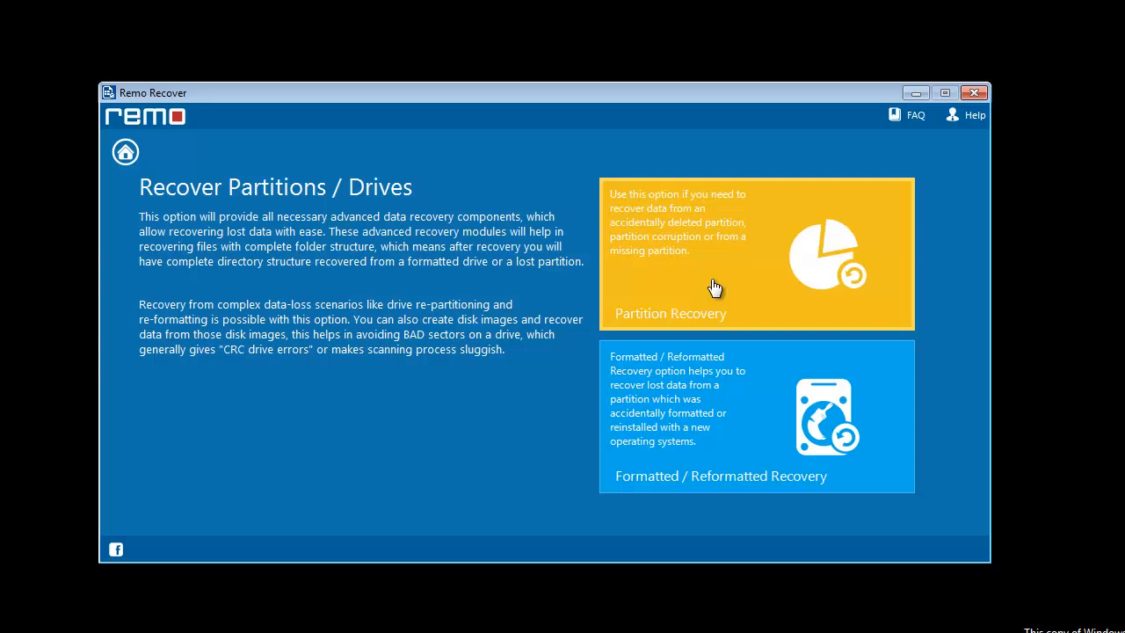
click(756, 253)
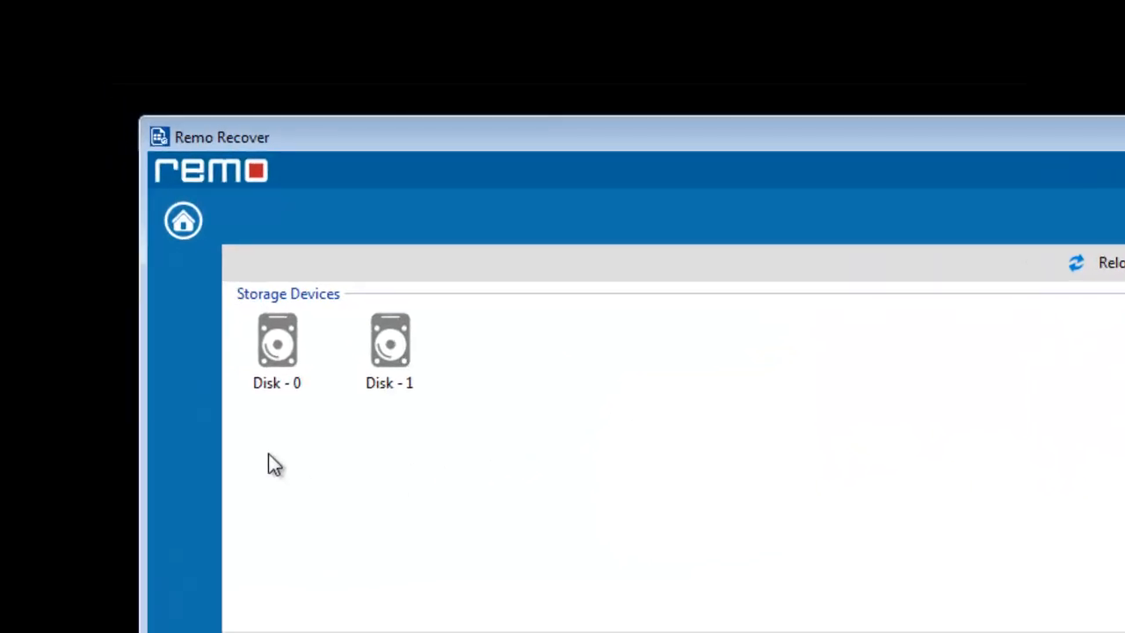
- Search Disk - 1 for lost partitions and pick the found FAT32 partition
click(389, 350)
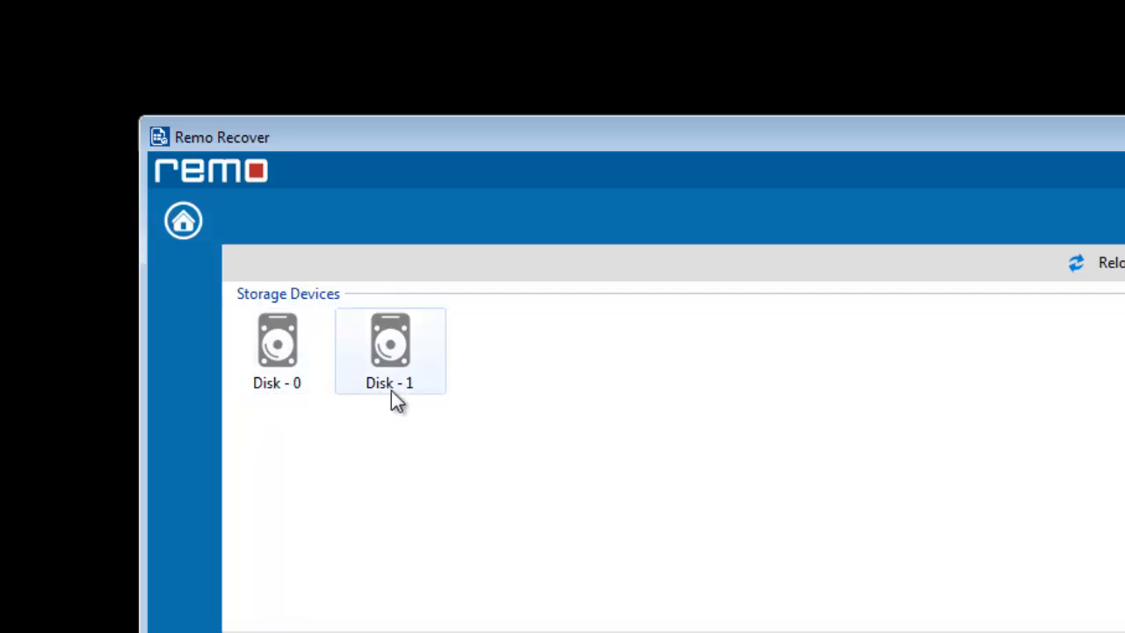
click(390, 349)
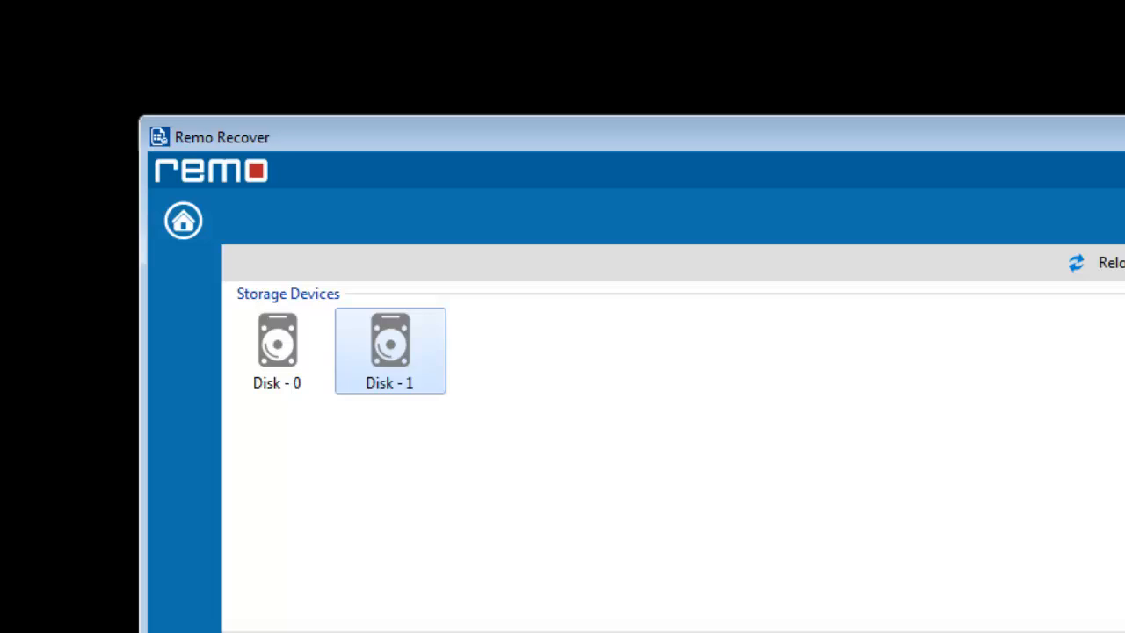
double_click(389, 350)
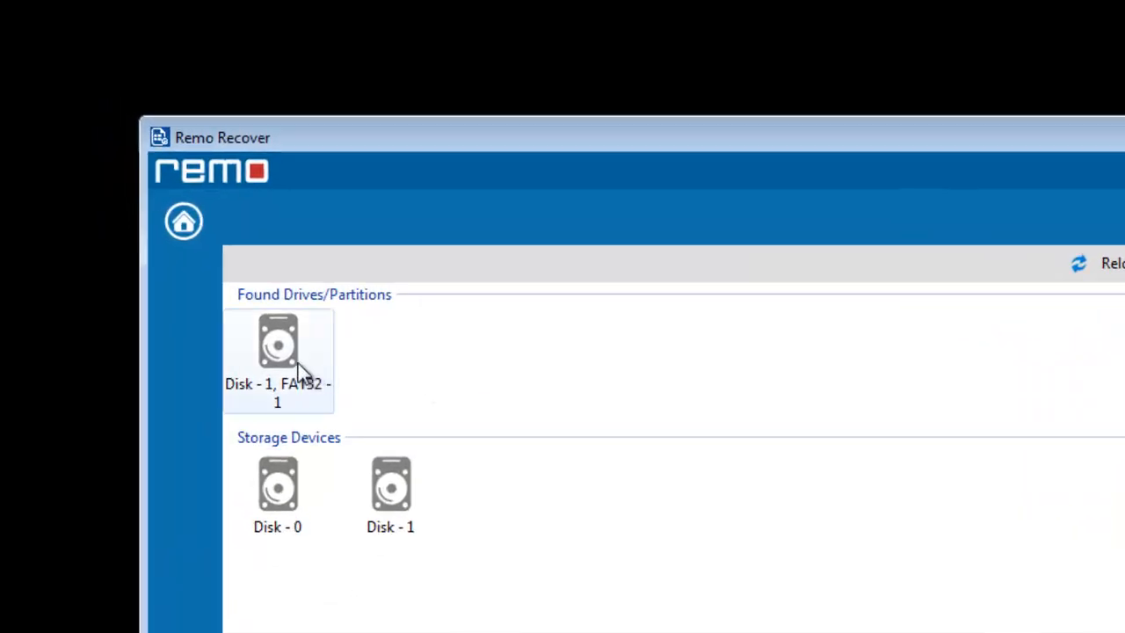
click(277, 361)
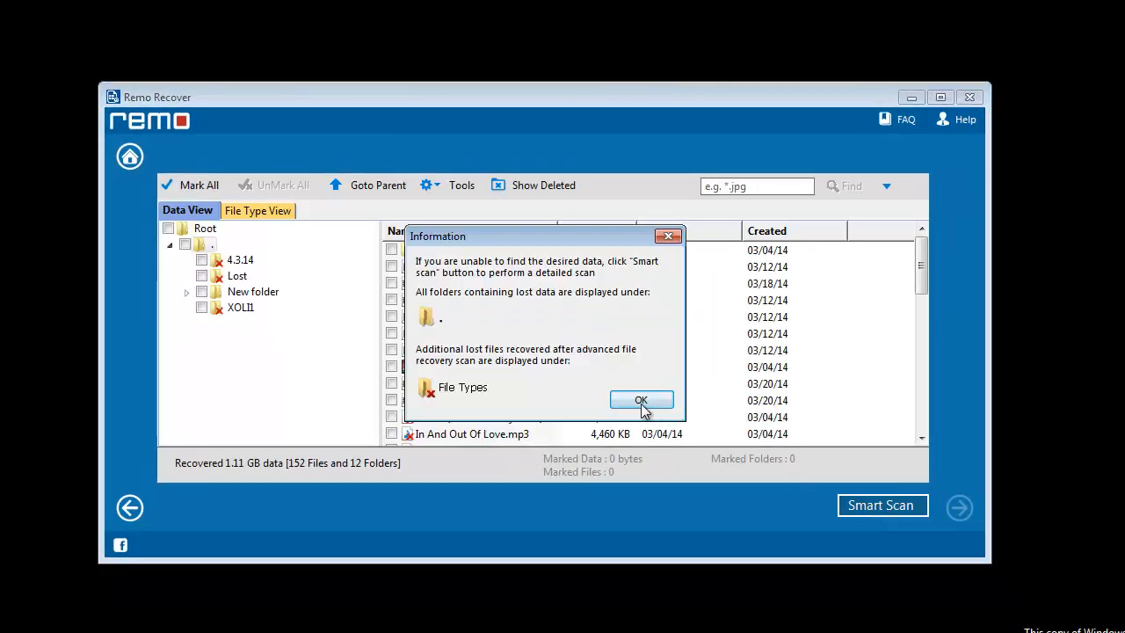
- Dismiss the scan information and continue with the nine marked files (218 MB)
click(641, 400)
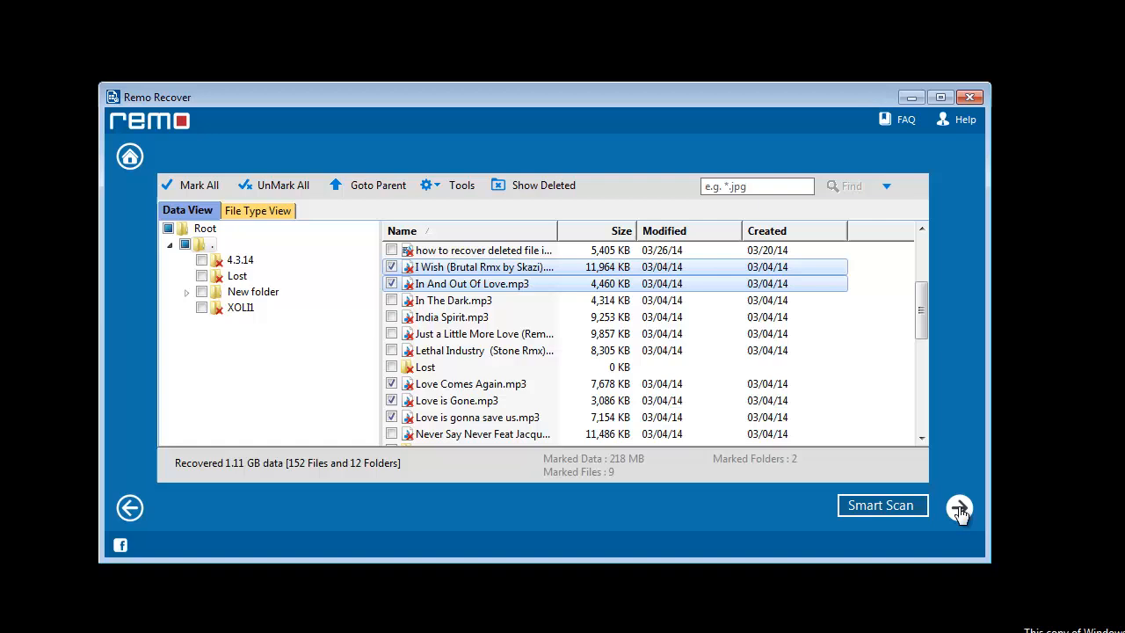
click(959, 507)
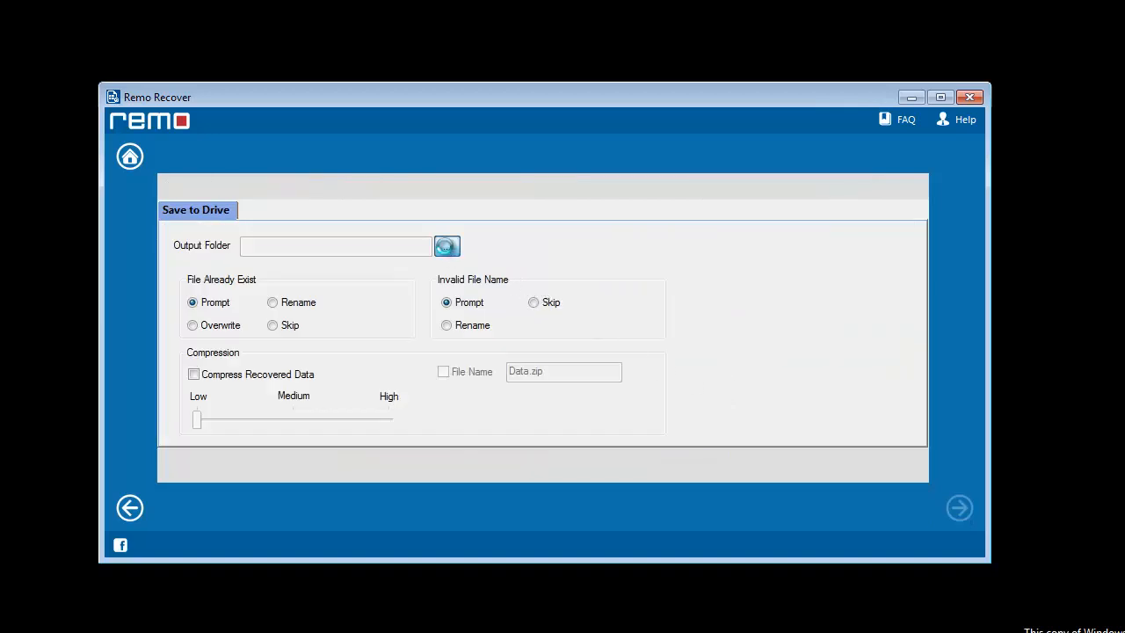
- Set the output folder to D:\New folder and start saving the recovered files
click(446, 246)
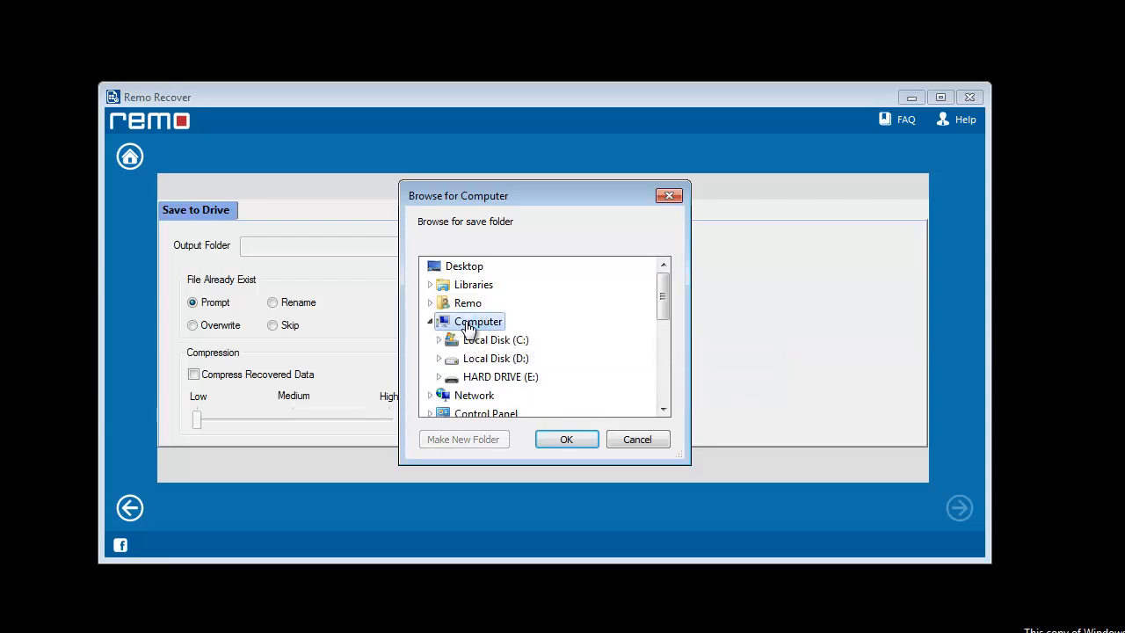
click(495, 358)
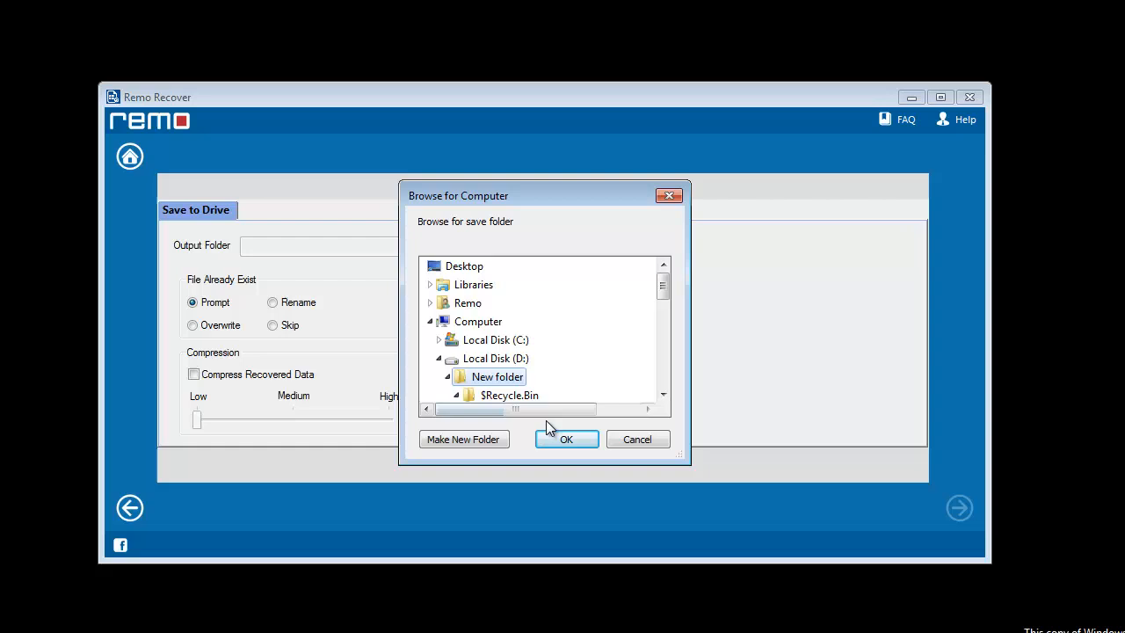
click(566, 440)
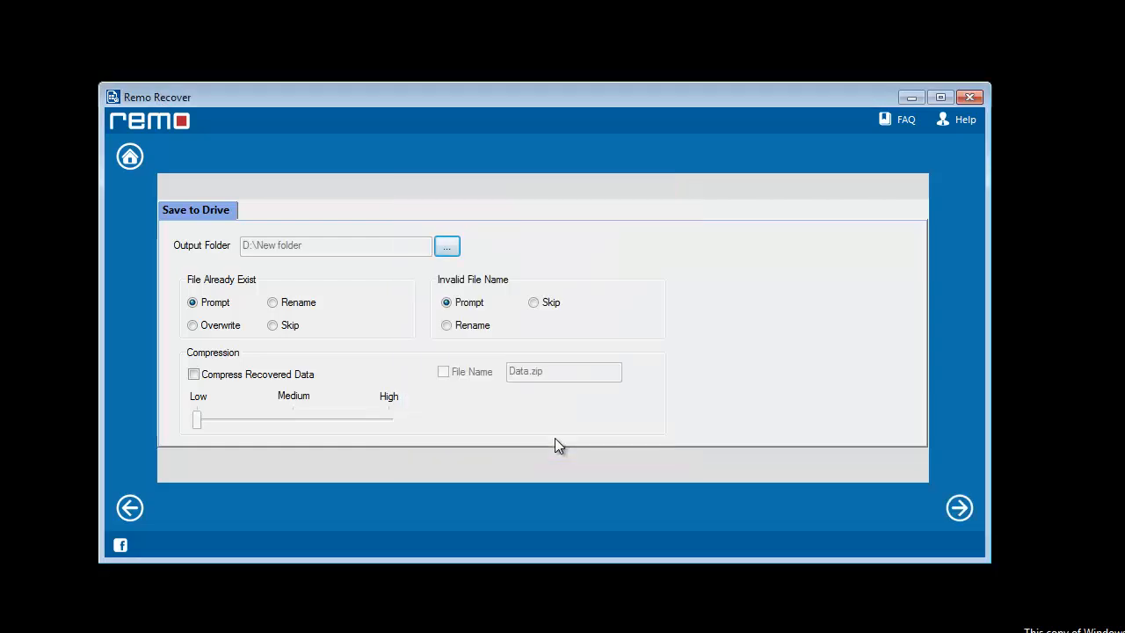
click(959, 507)
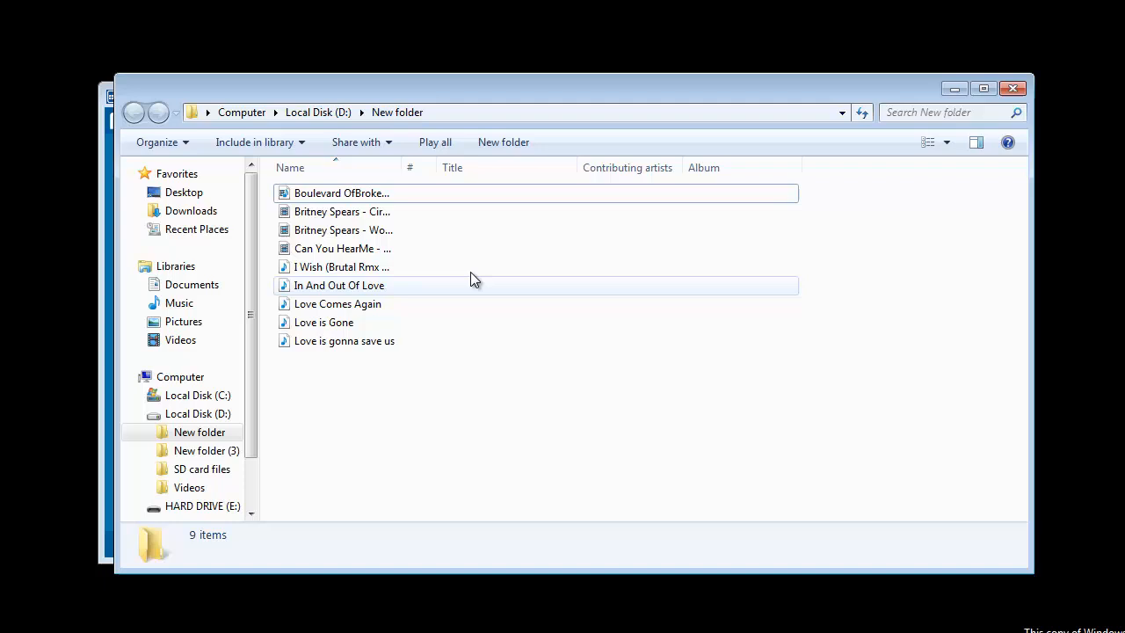
mouse_move(842, 467)
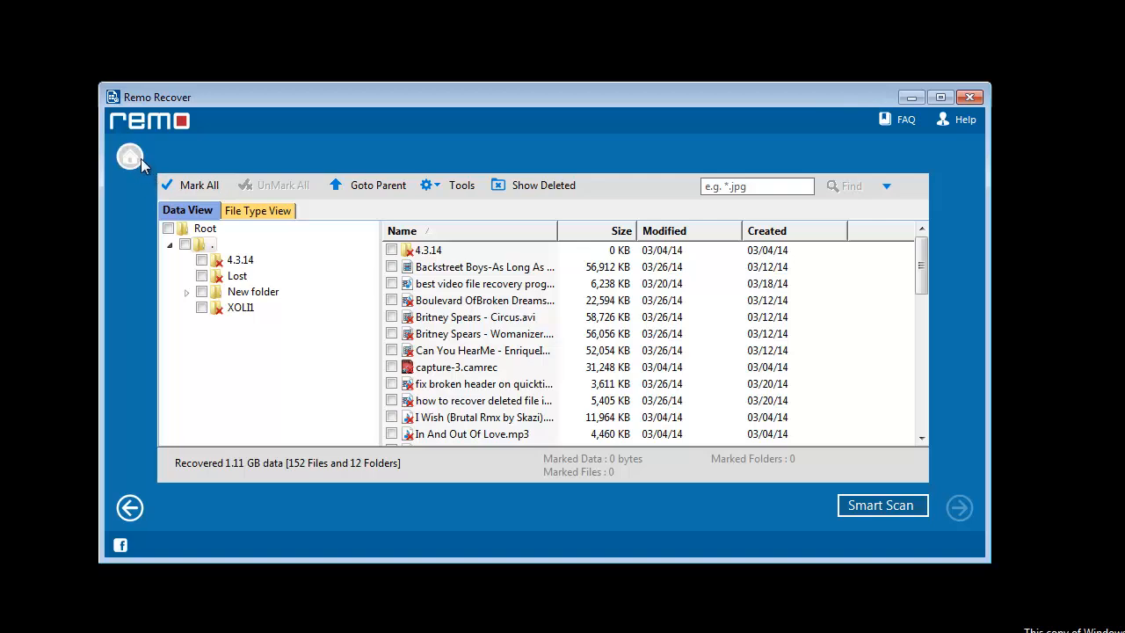
- Go back to the home screen without saving the recovery session
click(129, 156)
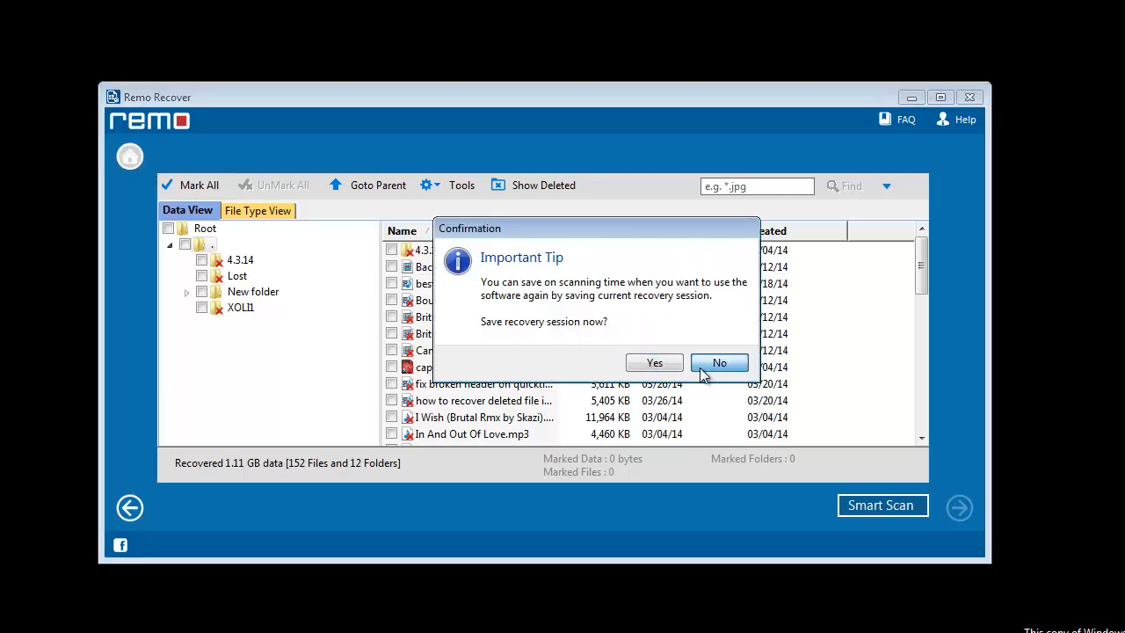
click(719, 362)
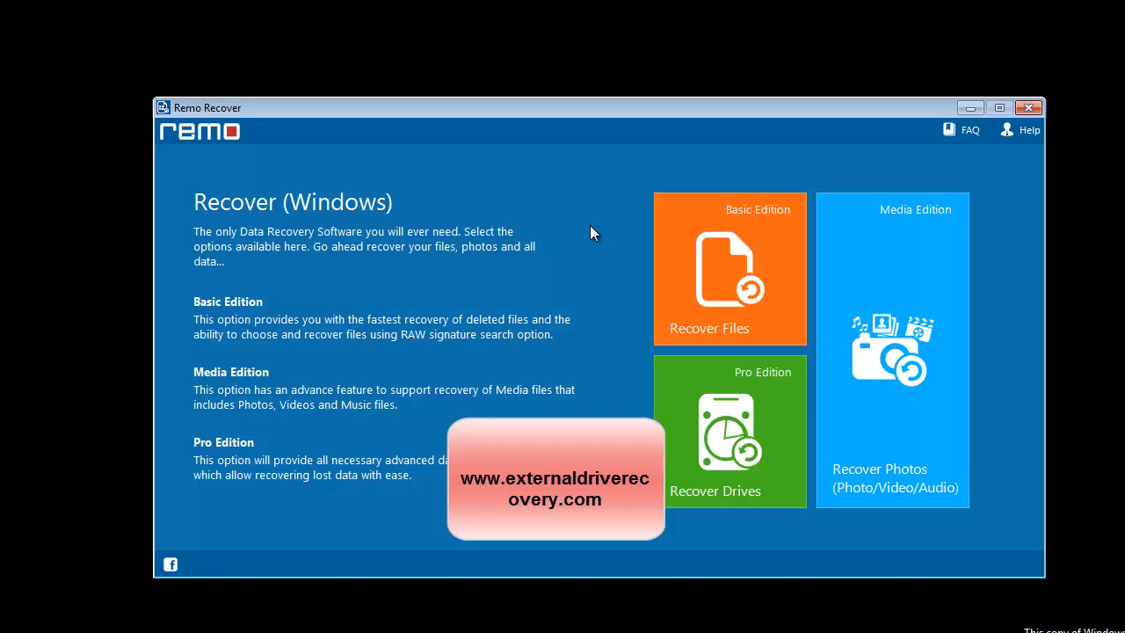
mouse_move(589, 199)
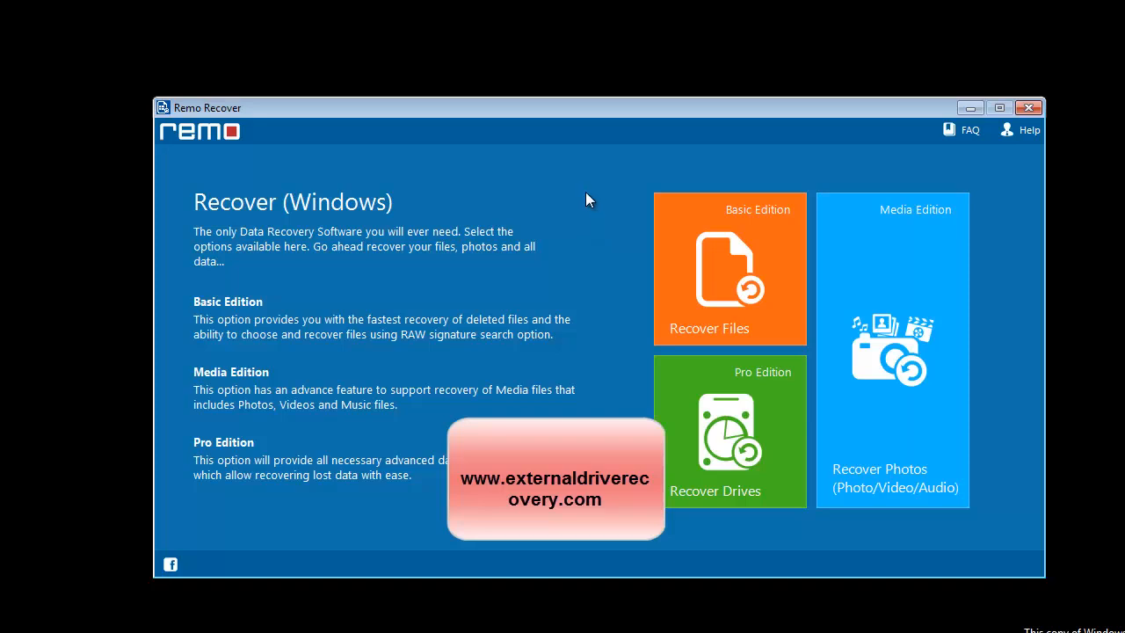
mouse_move(615, 180)
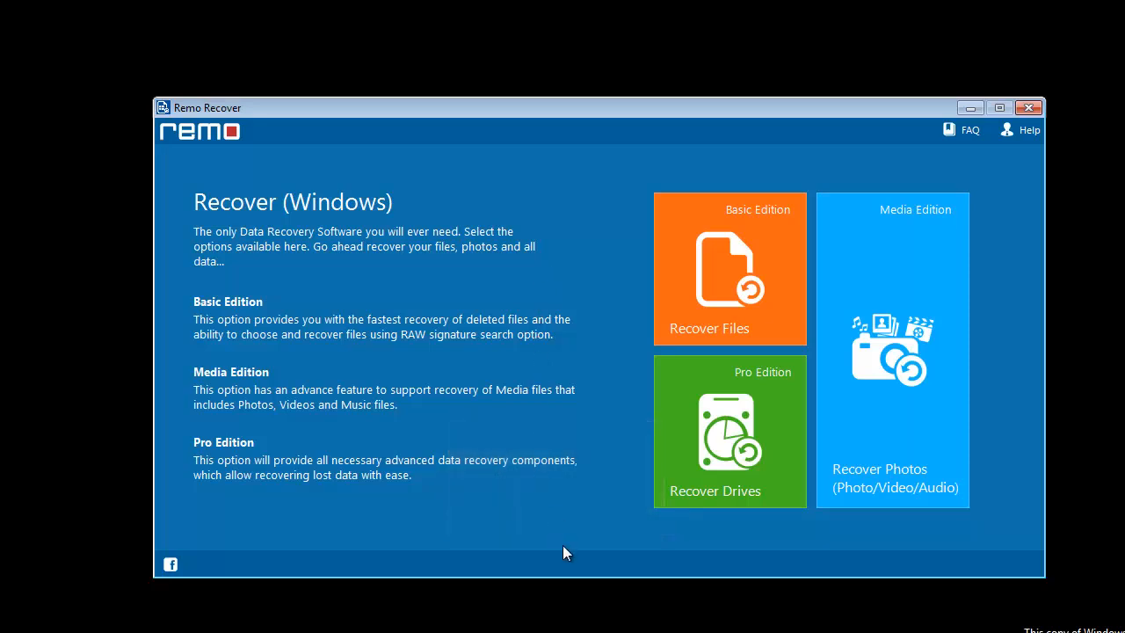
mouse_move(1007, 169)
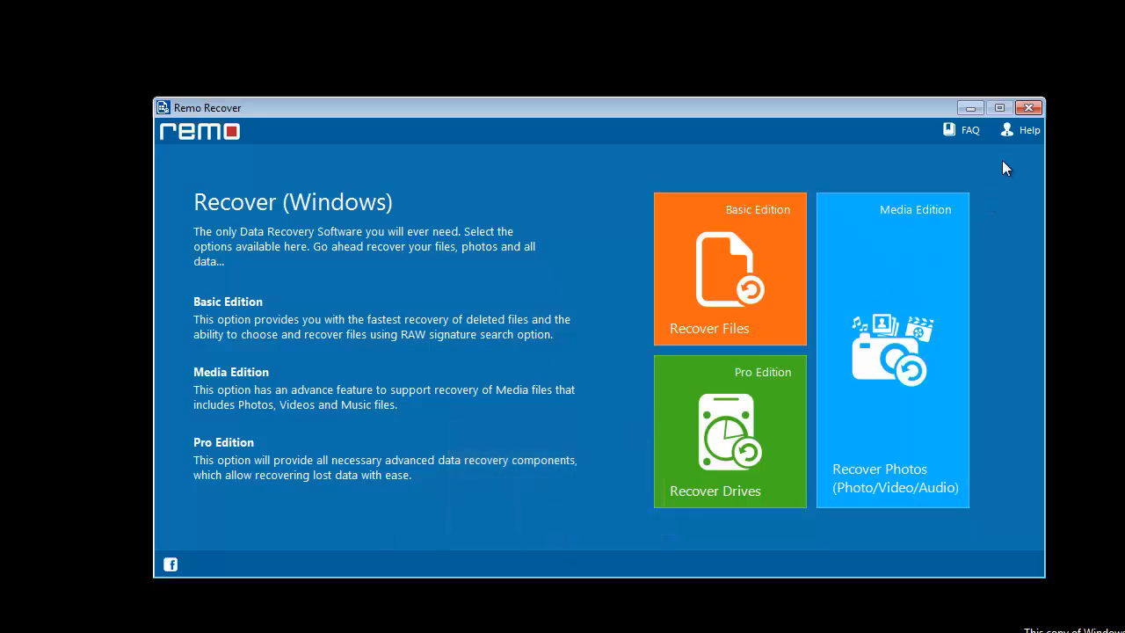